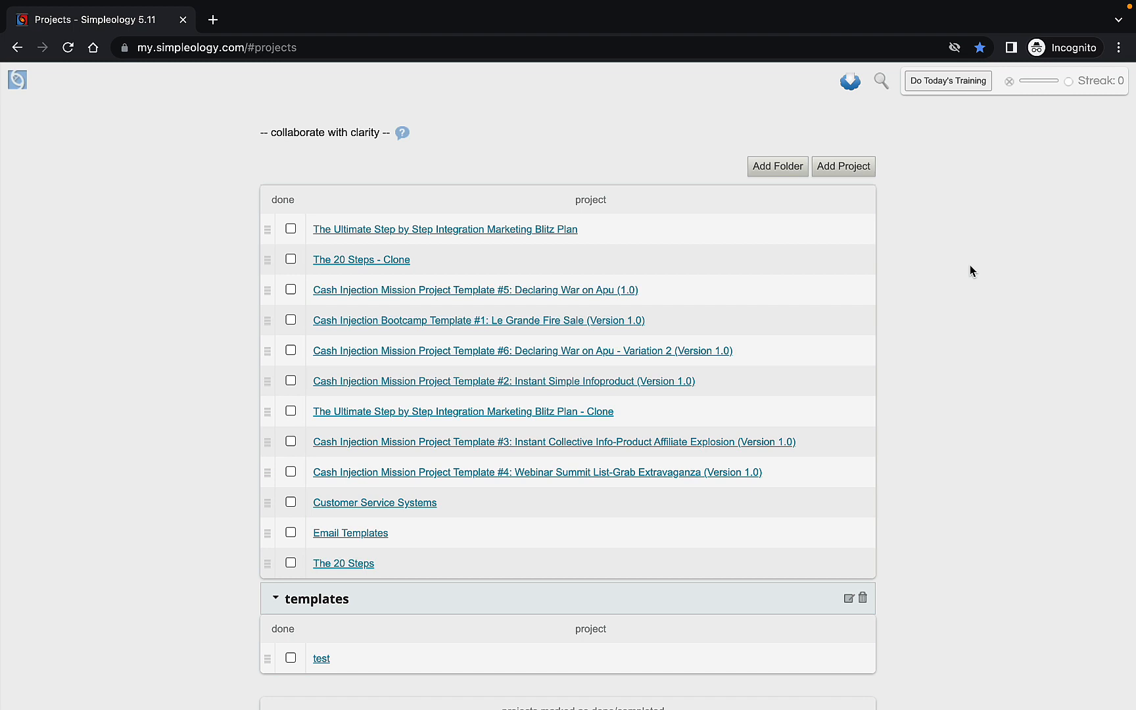
pyautogui.moveTo(907, 156)
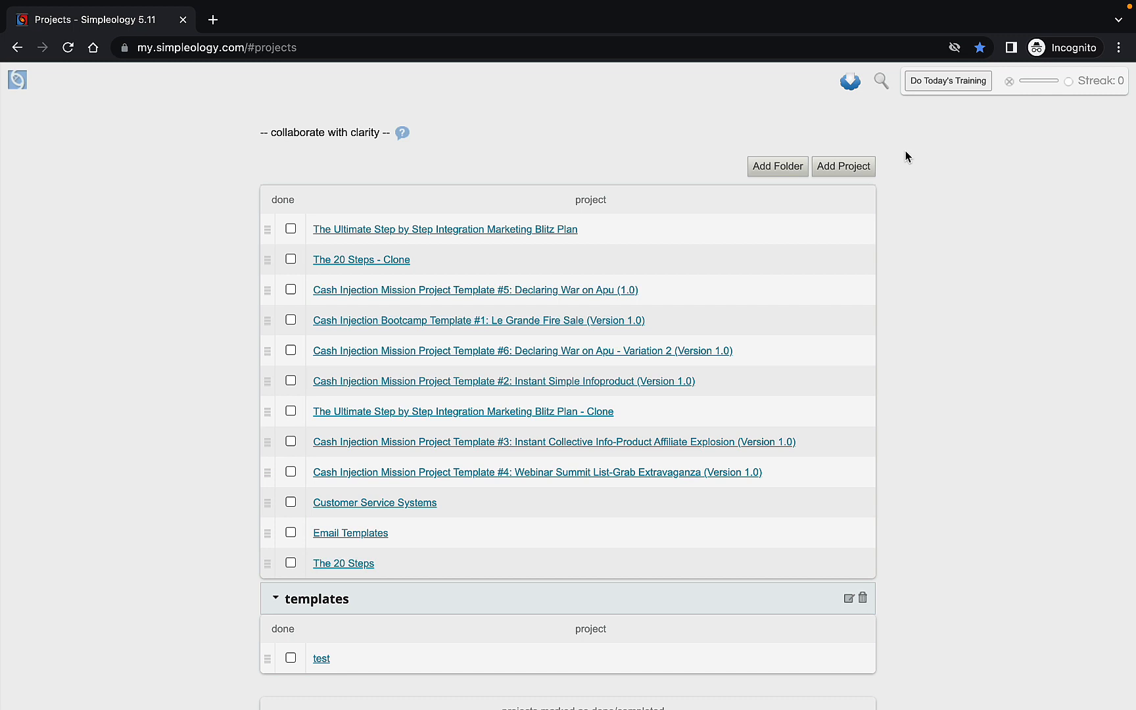
pyautogui.moveTo(914, 116)
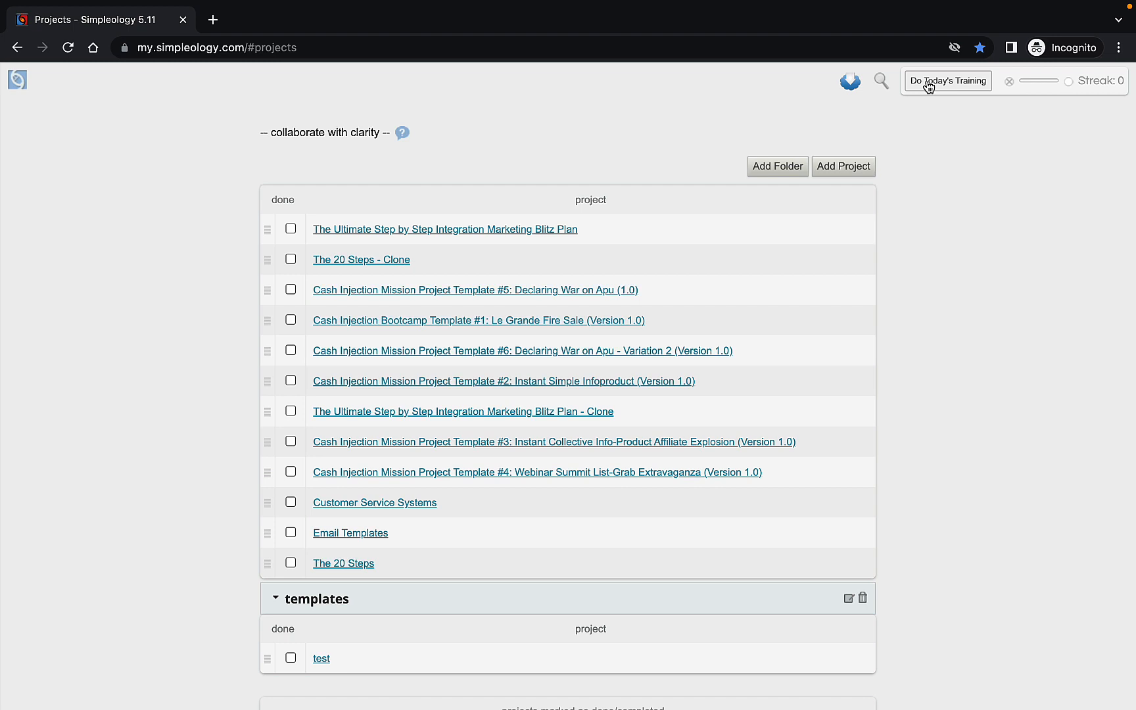
pyautogui.moveTo(929, 121)
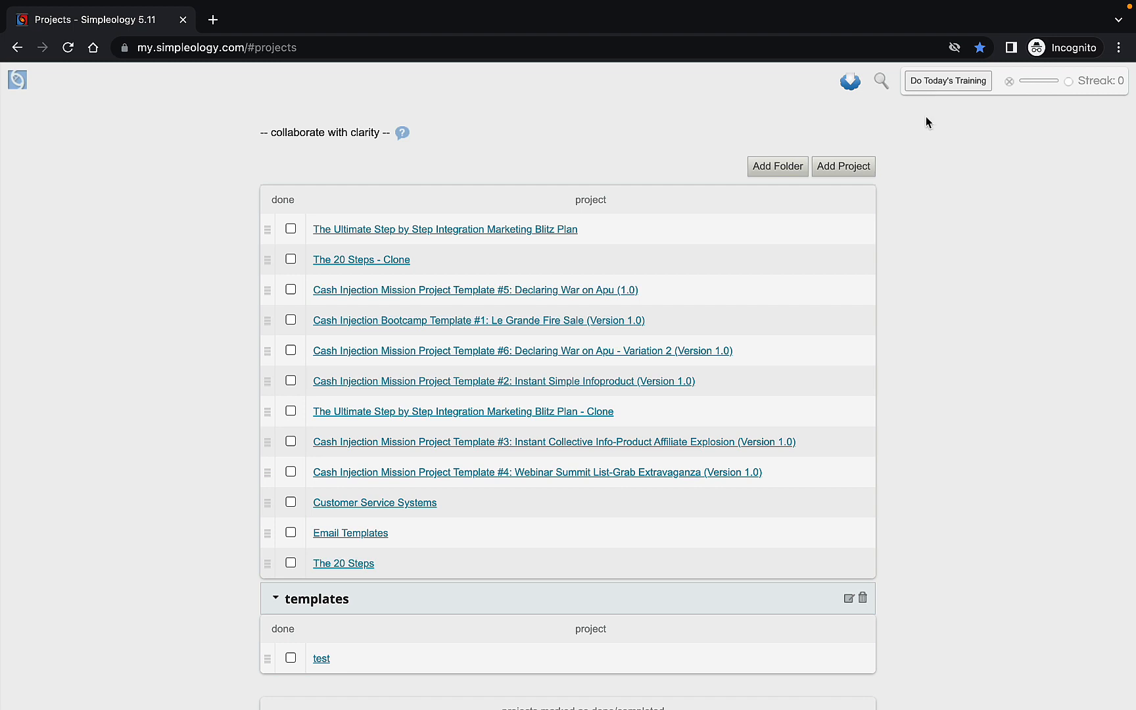
pyautogui.moveTo(863, 123)
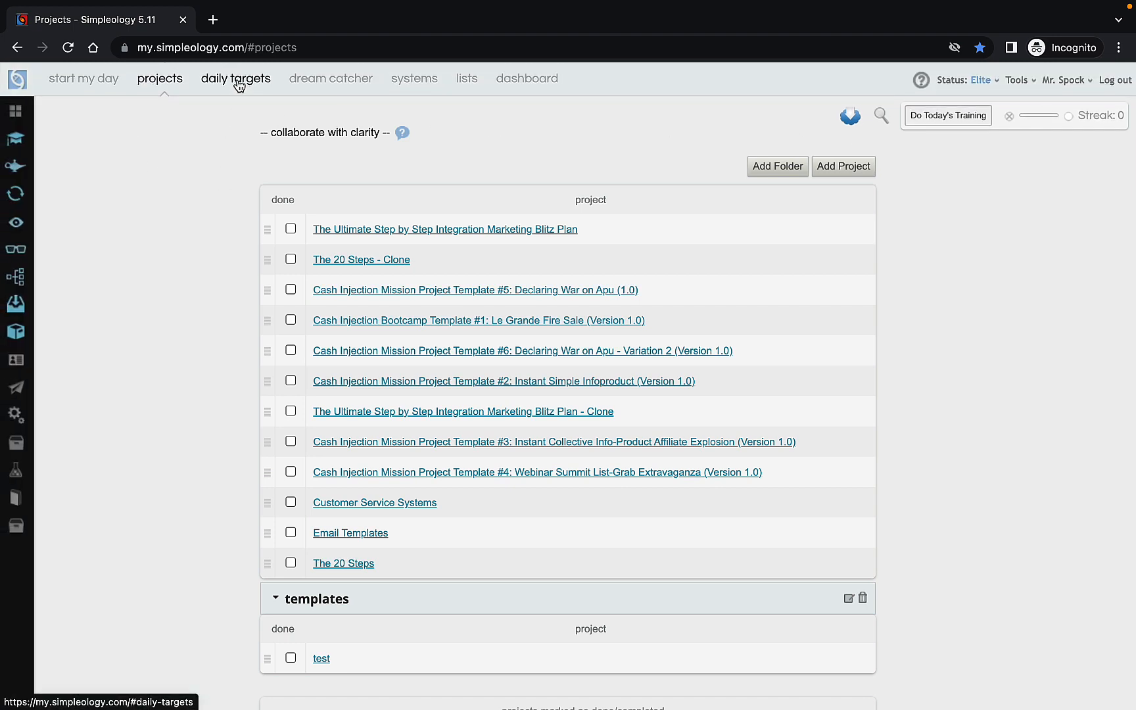
pyautogui.moveTo(228, 71)
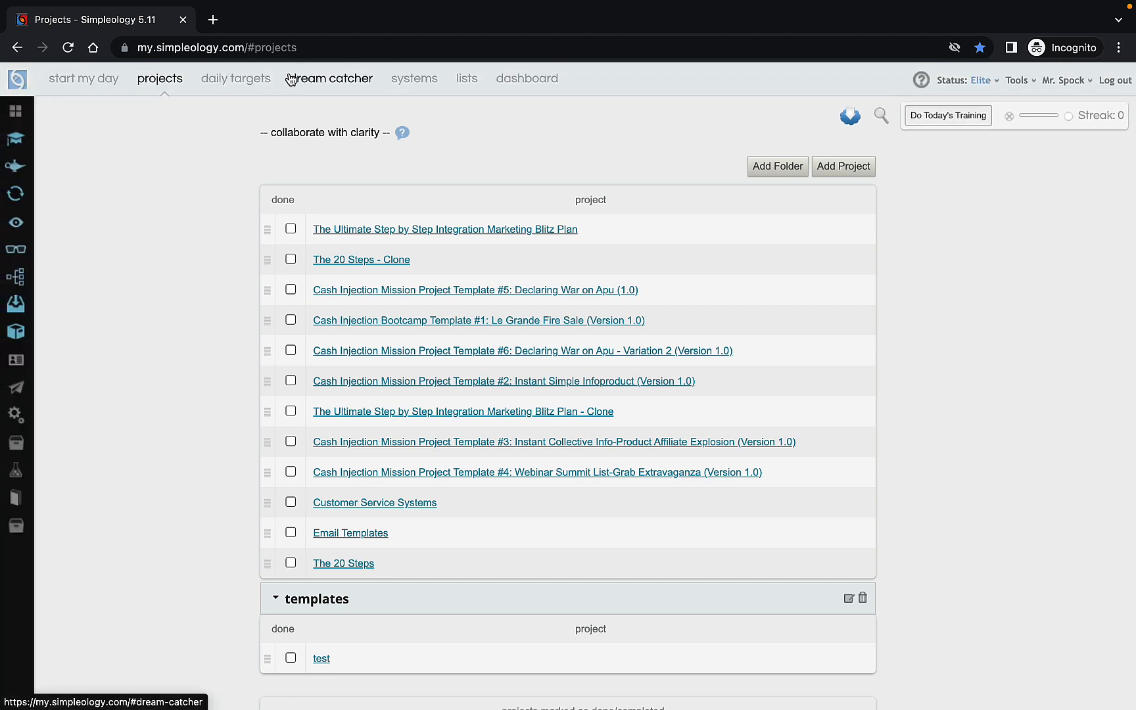
pyautogui.moveTo(331, 82)
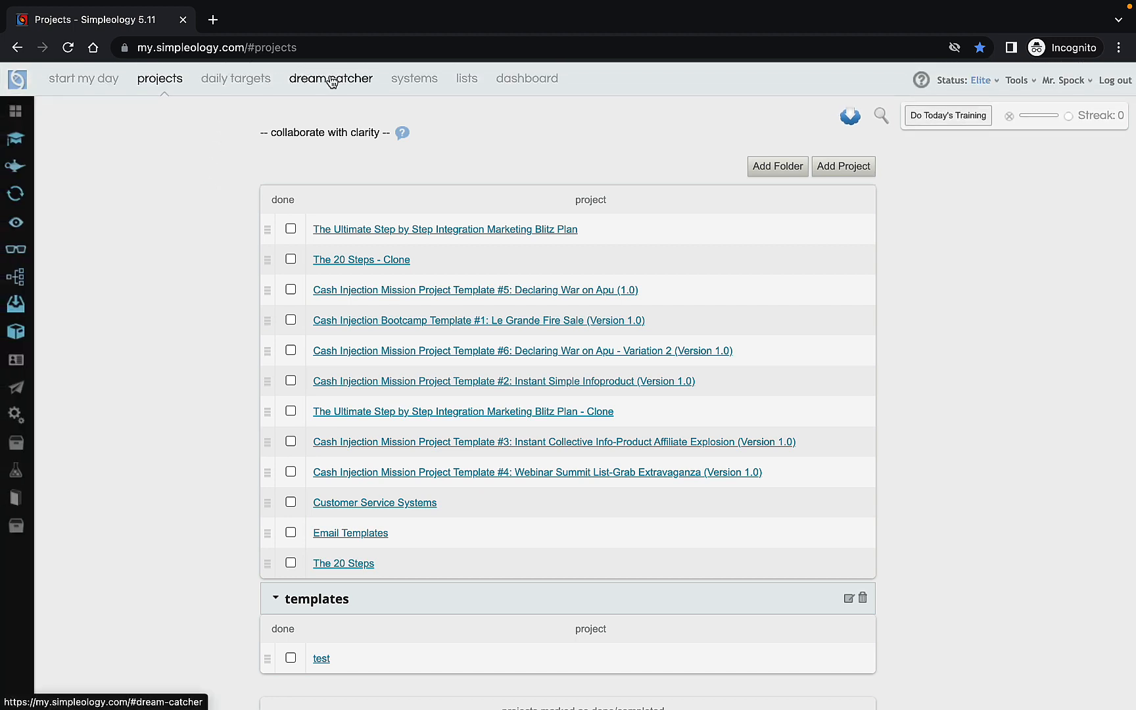
pyautogui.moveTo(536, 85)
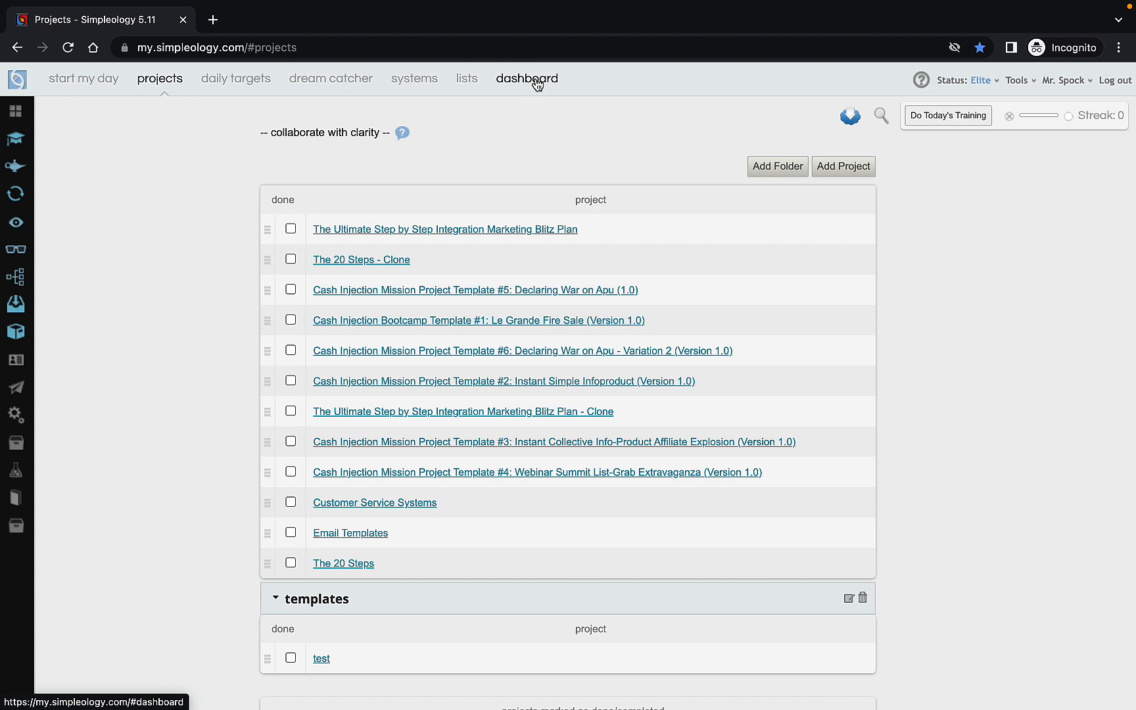
# - From the top nav dashboards, create a new tab and name it 'Sales Performance Competition'
pyautogui.click(526, 78)
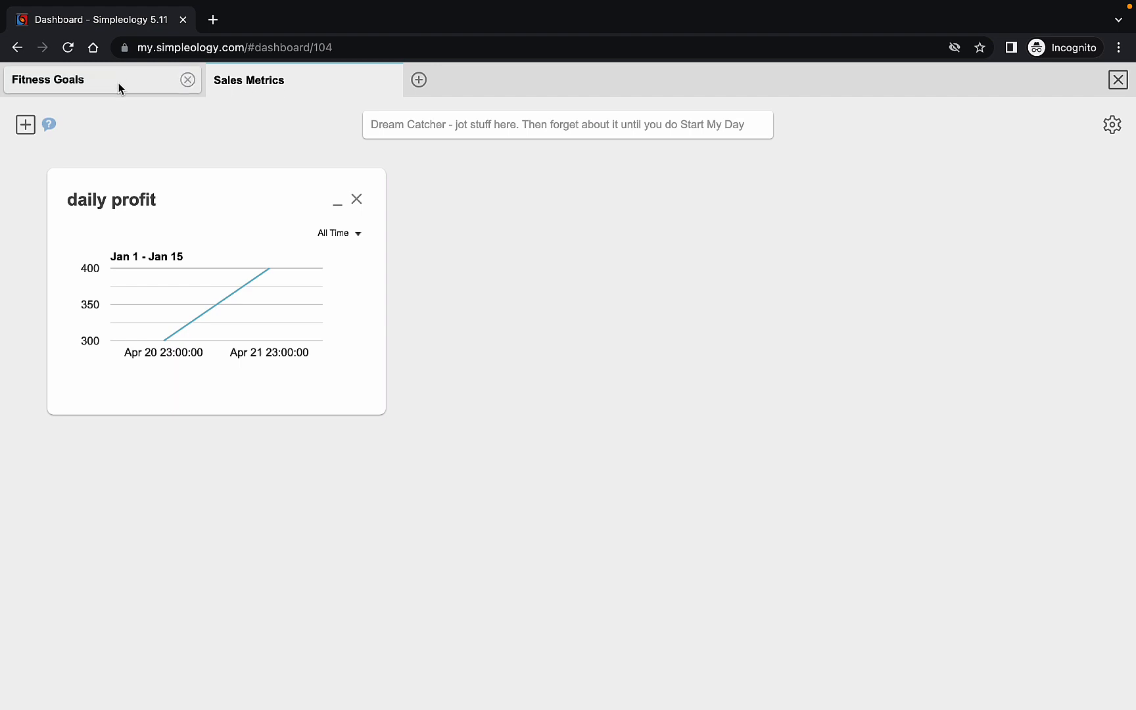
pyautogui.moveTo(333, 82)
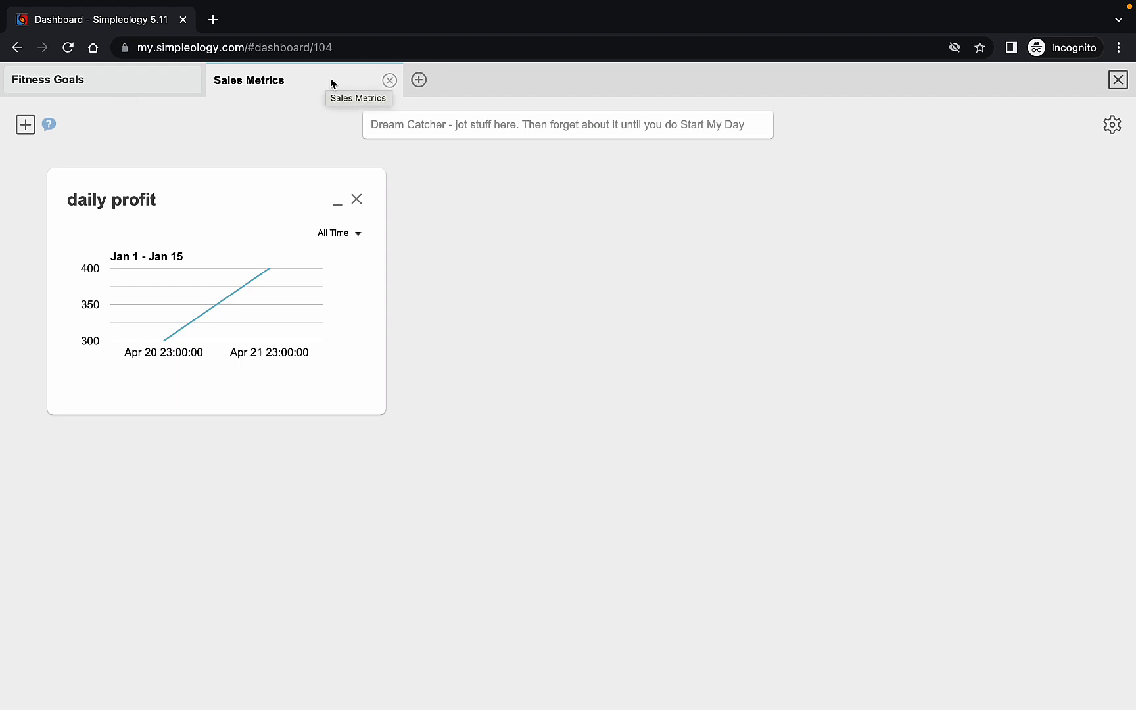
pyautogui.click(418, 80)
pyautogui.write('S')
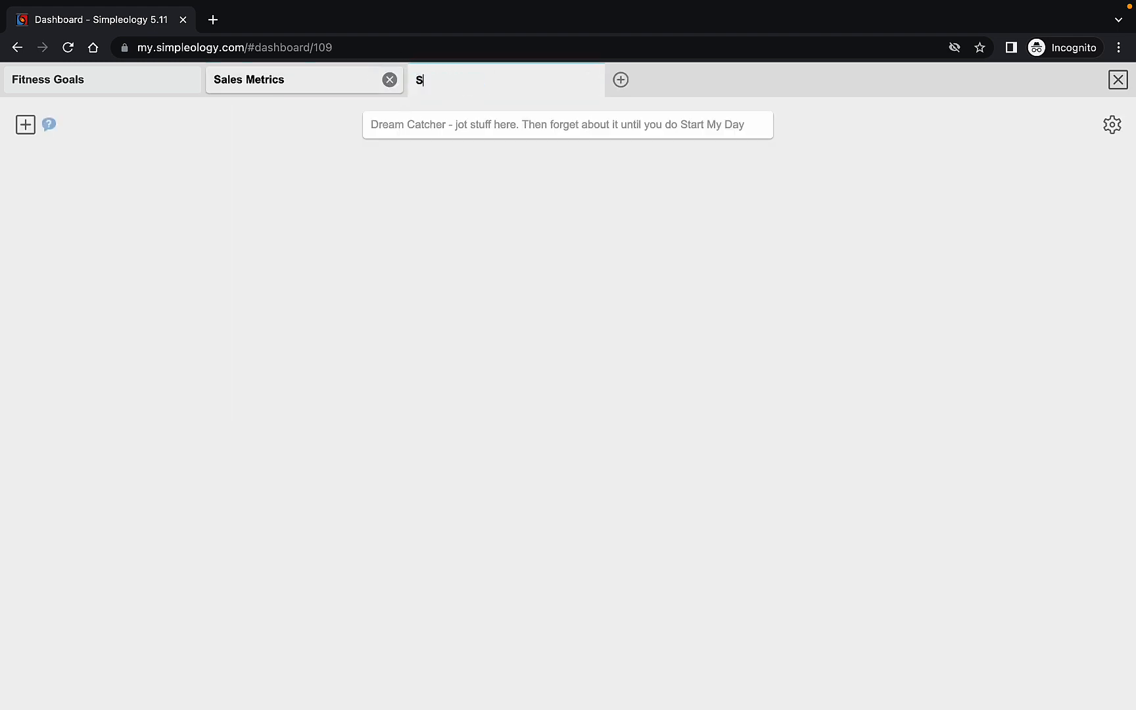
pyautogui.write('ales Perf')
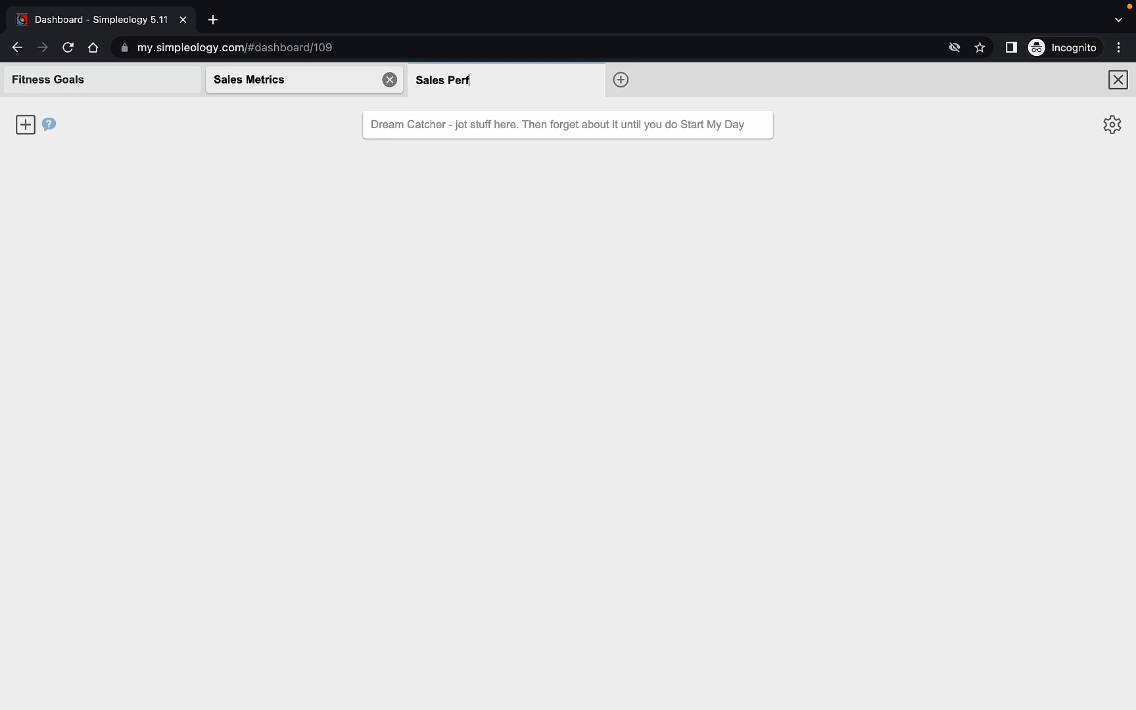
pyautogui.write('ormance Competi...')
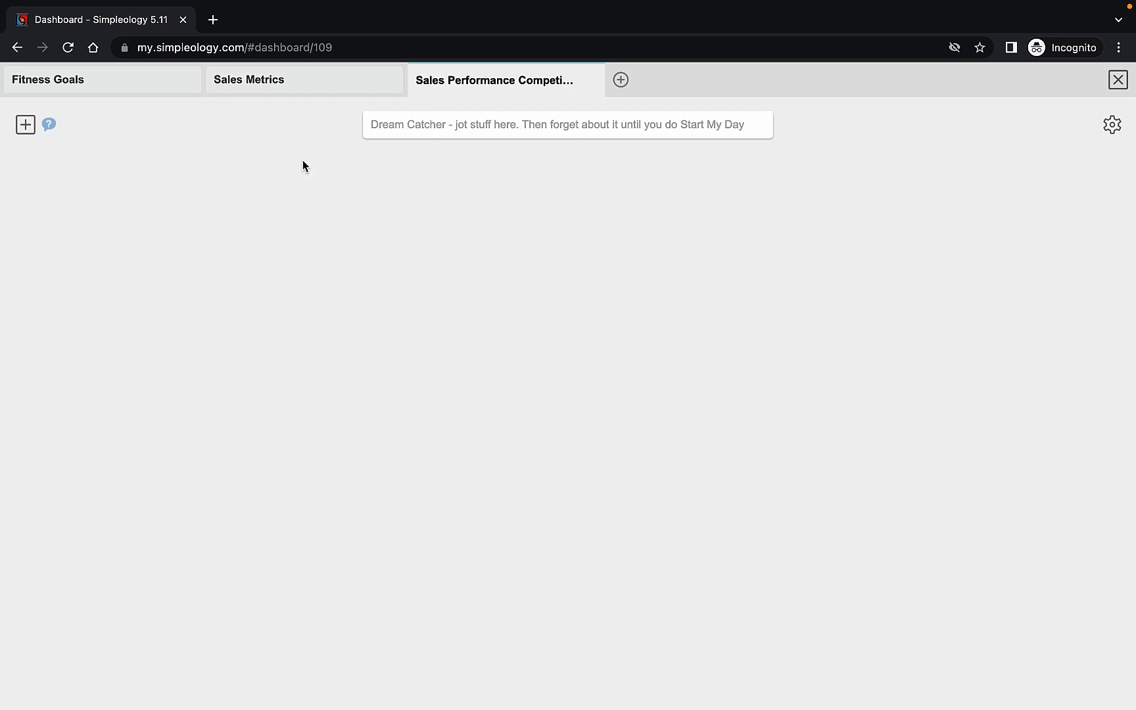
pyautogui.moveTo(276, 161)
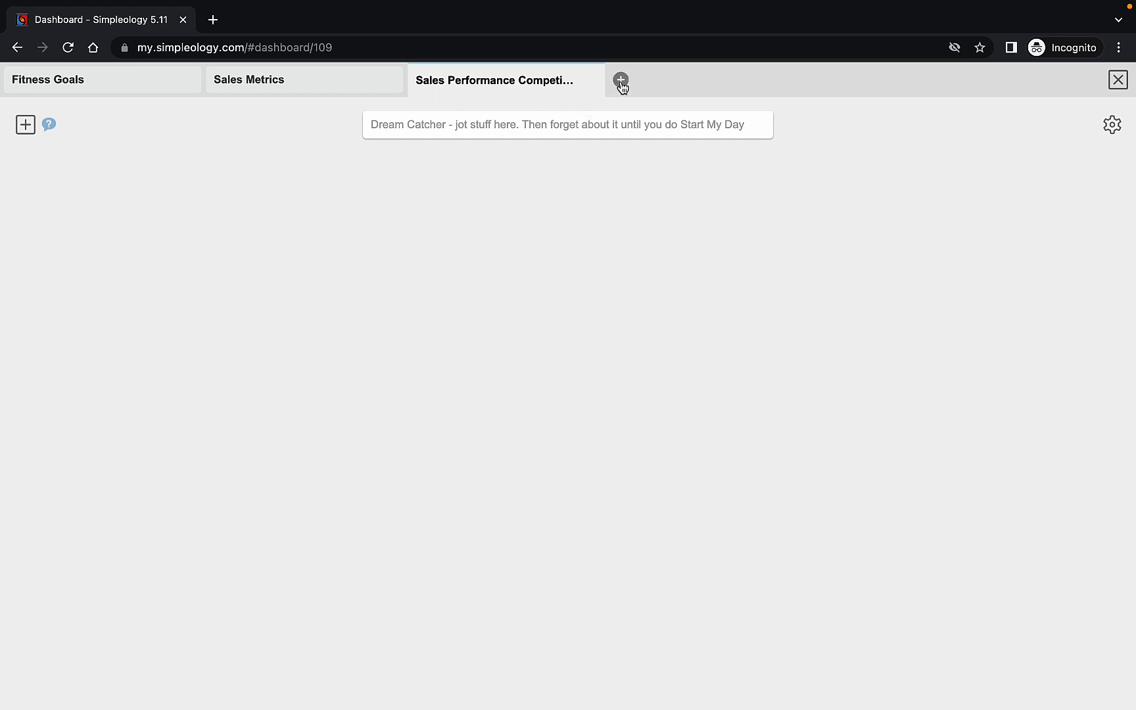
# - Create a fourth tab and rename 'Dashboard 4' to 'Kiddo Study Hour Competition'
pyautogui.click(620, 80)
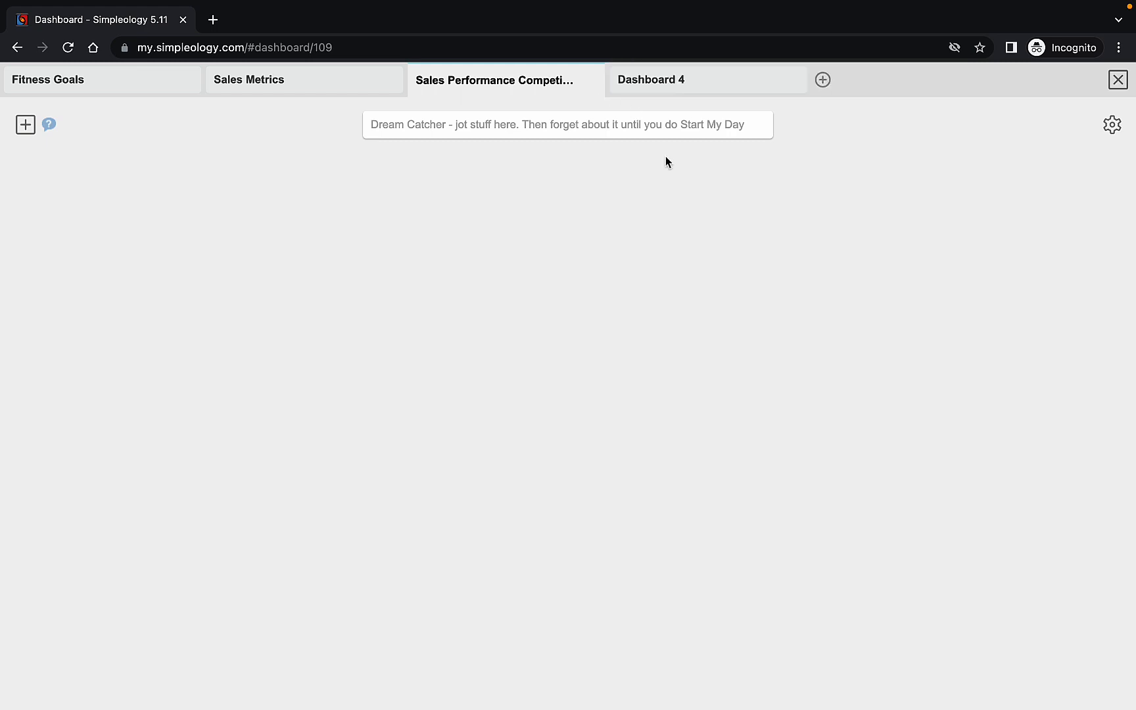
pyautogui.click(652, 80)
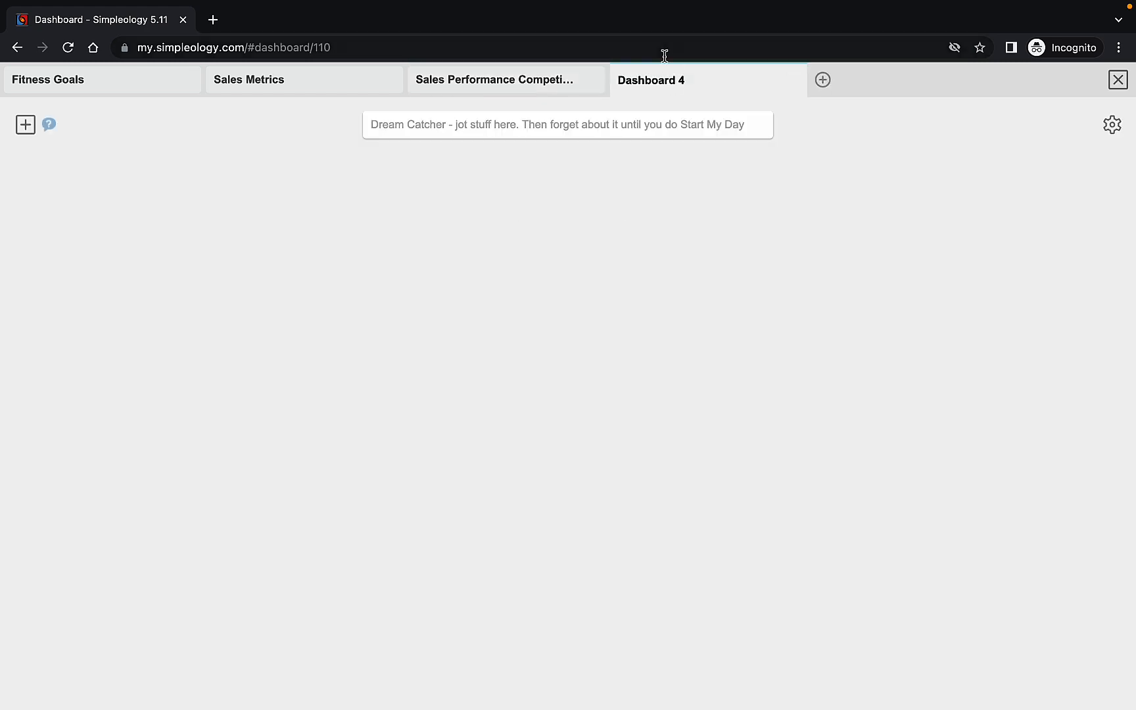
pyautogui.doubleClick(651, 81)
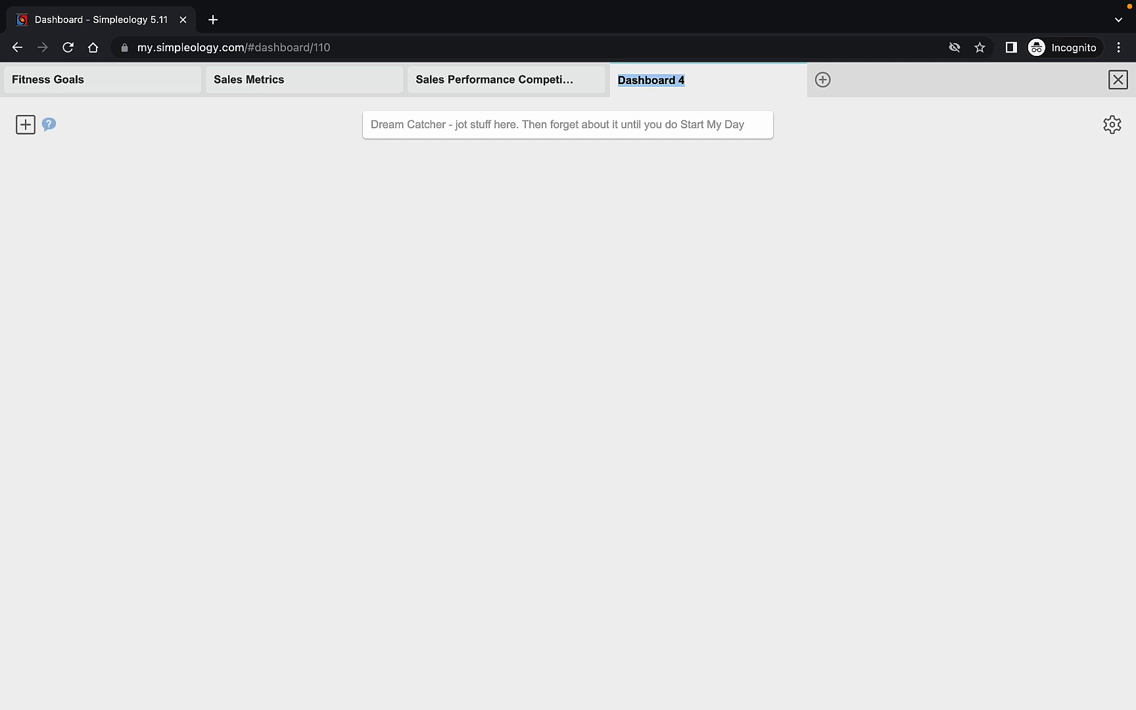
pyautogui.write('K')
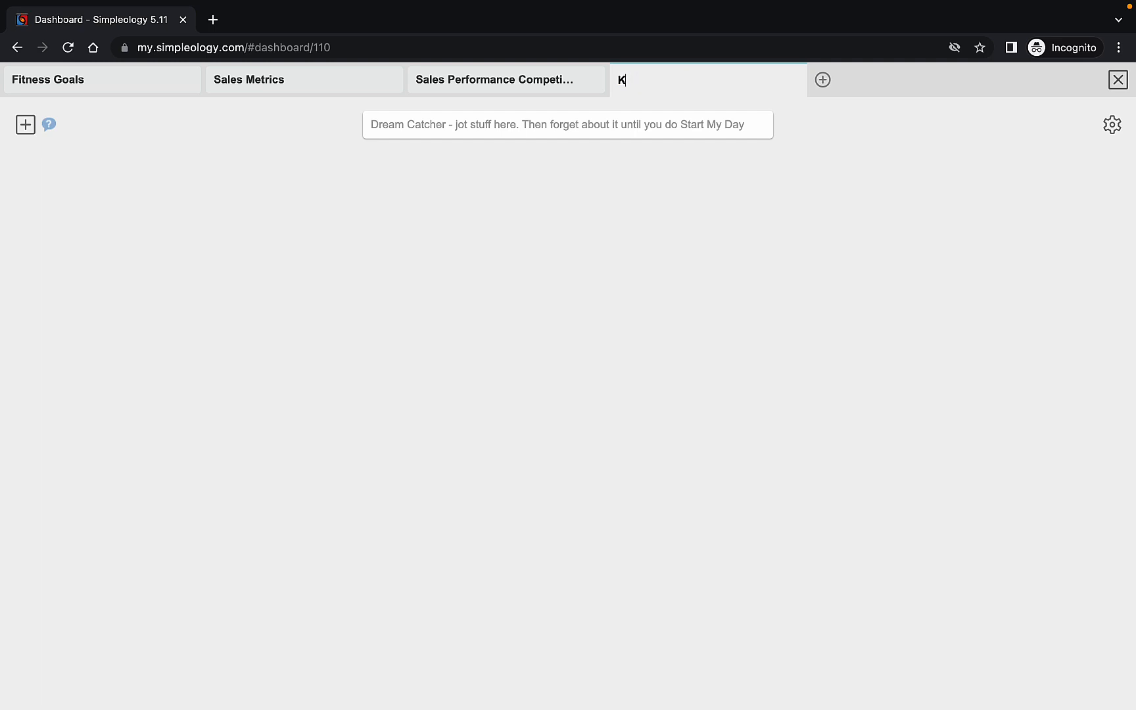
pyautogui.write('iddo Stuy')
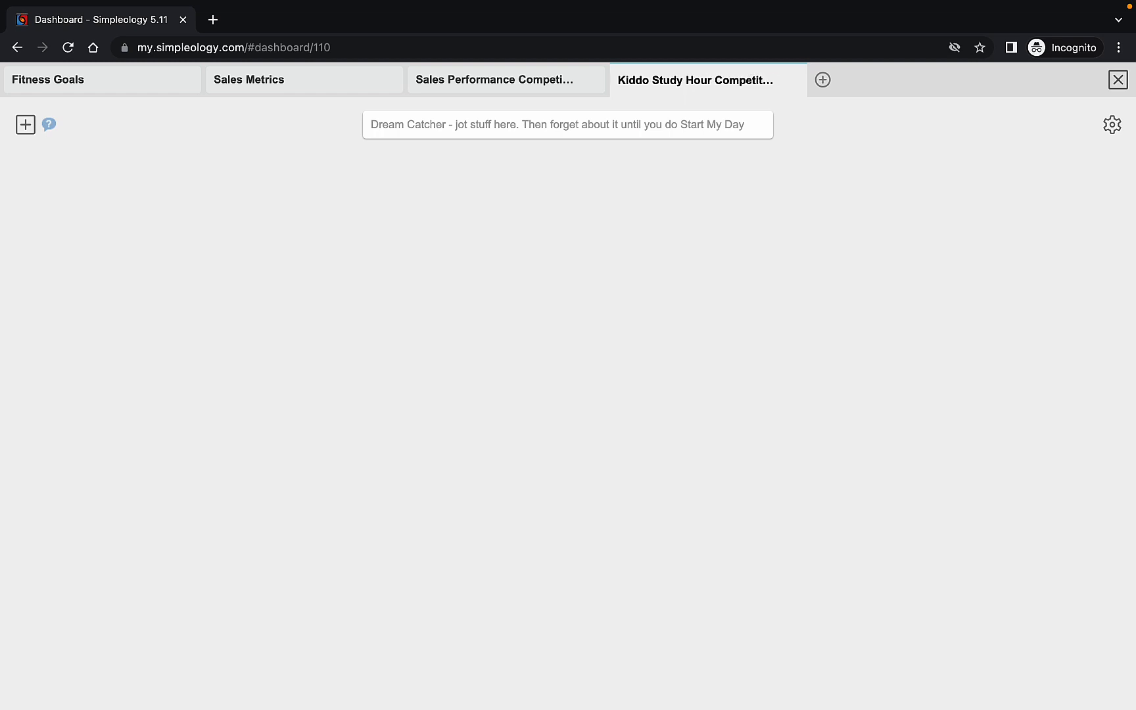
pyautogui.moveTo(615, 157)
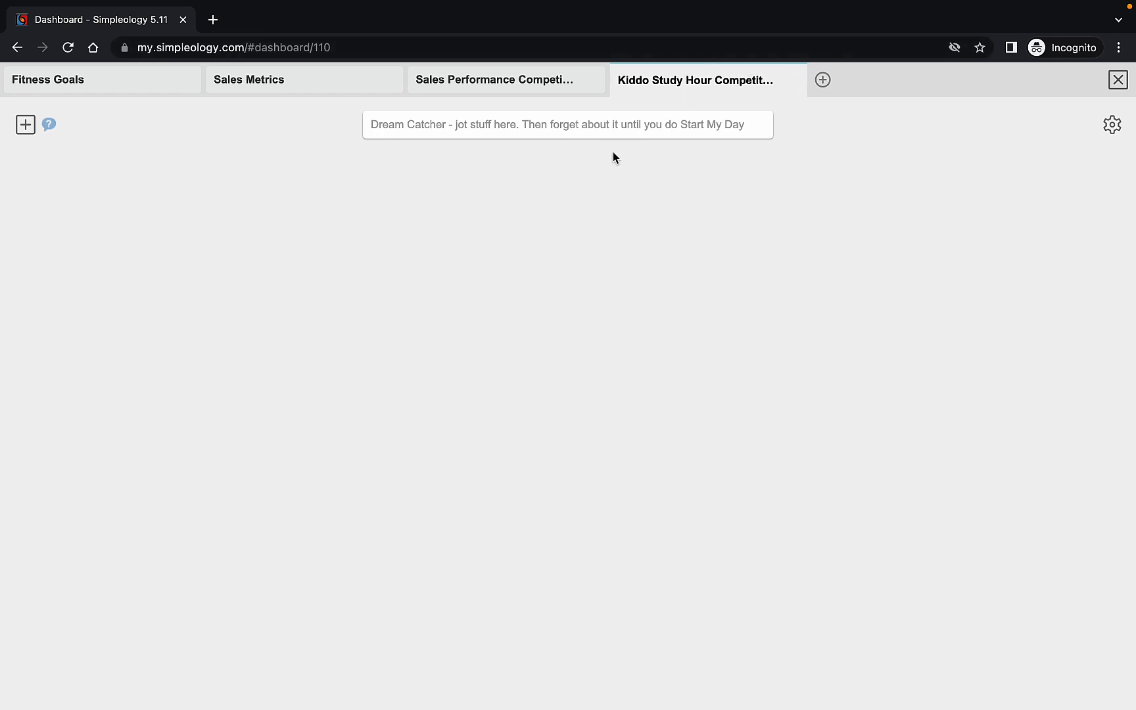
# - Switch the view back to the Sales Performance Competition tab
pyautogui.click(509, 80)
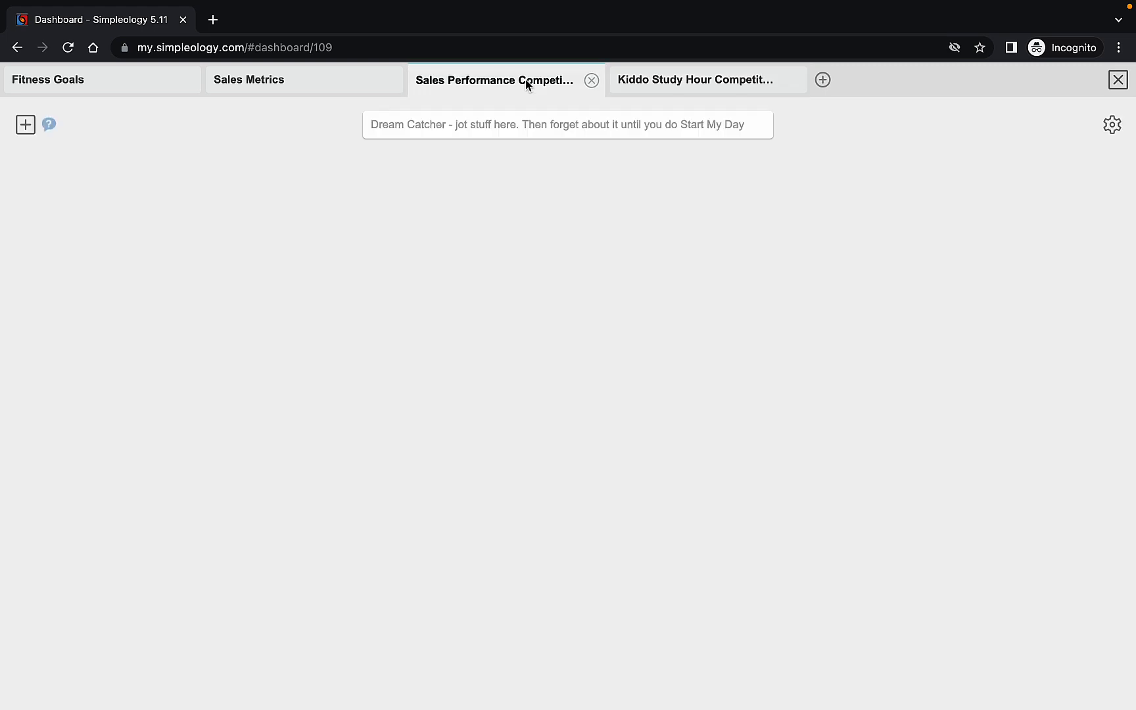
pyautogui.click(693, 80)
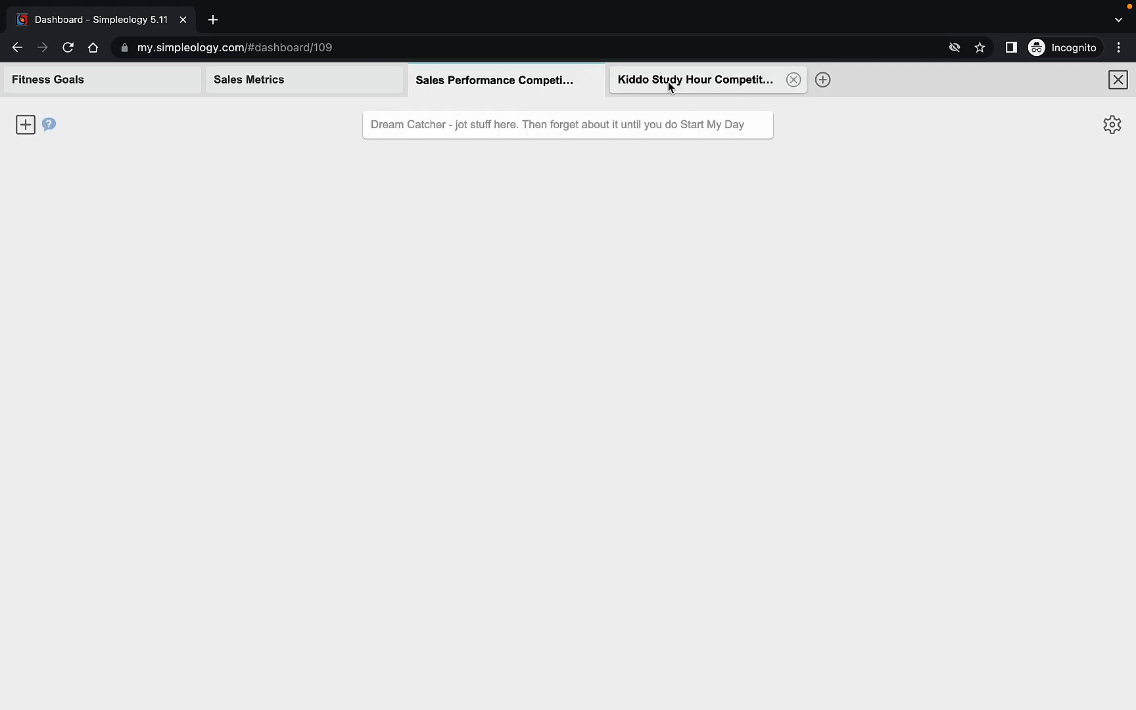
pyautogui.moveTo(670, 87)
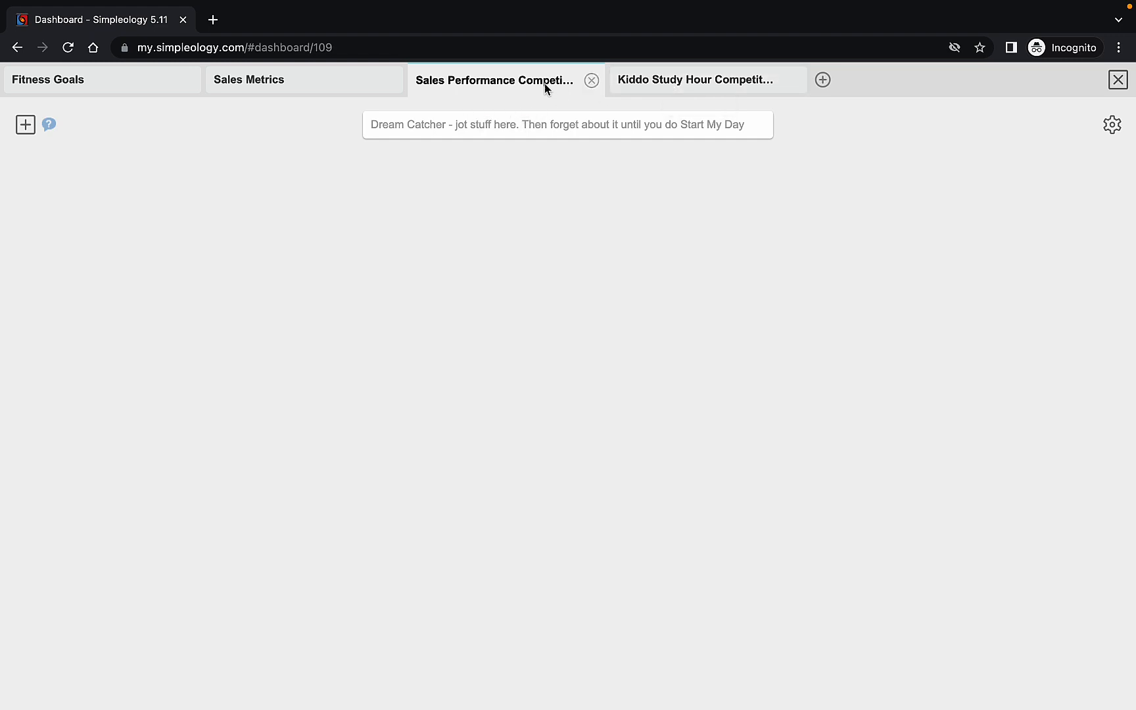
pyautogui.moveTo(646, 111)
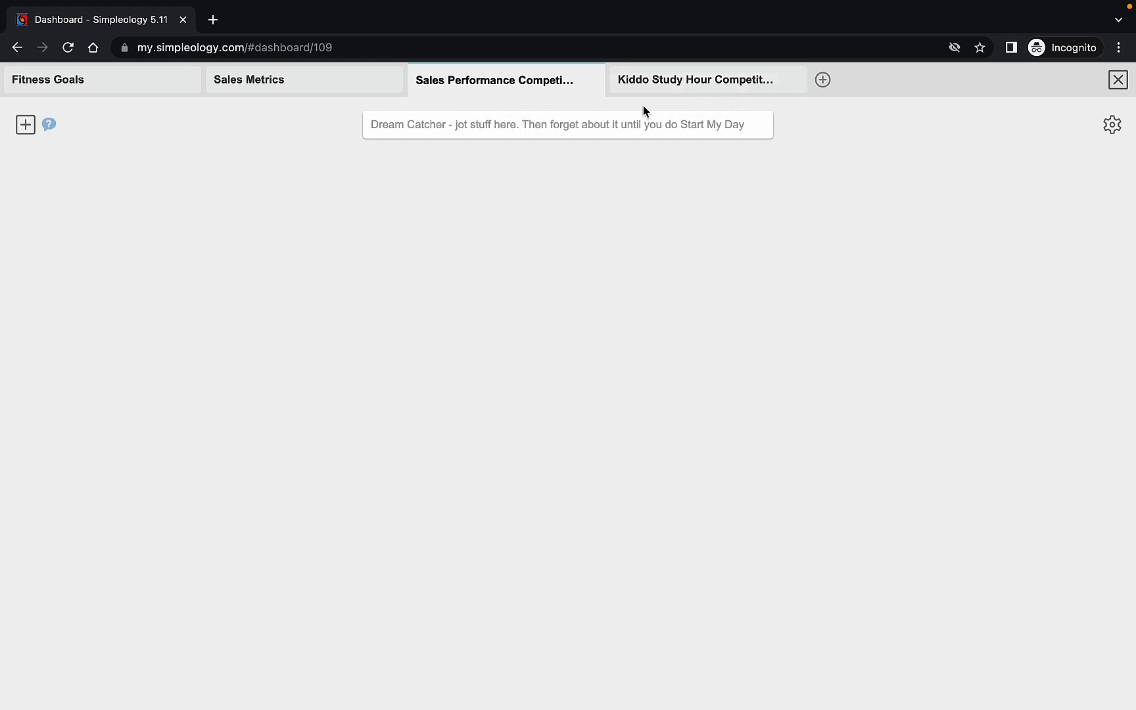
pyautogui.moveTo(622, 168)
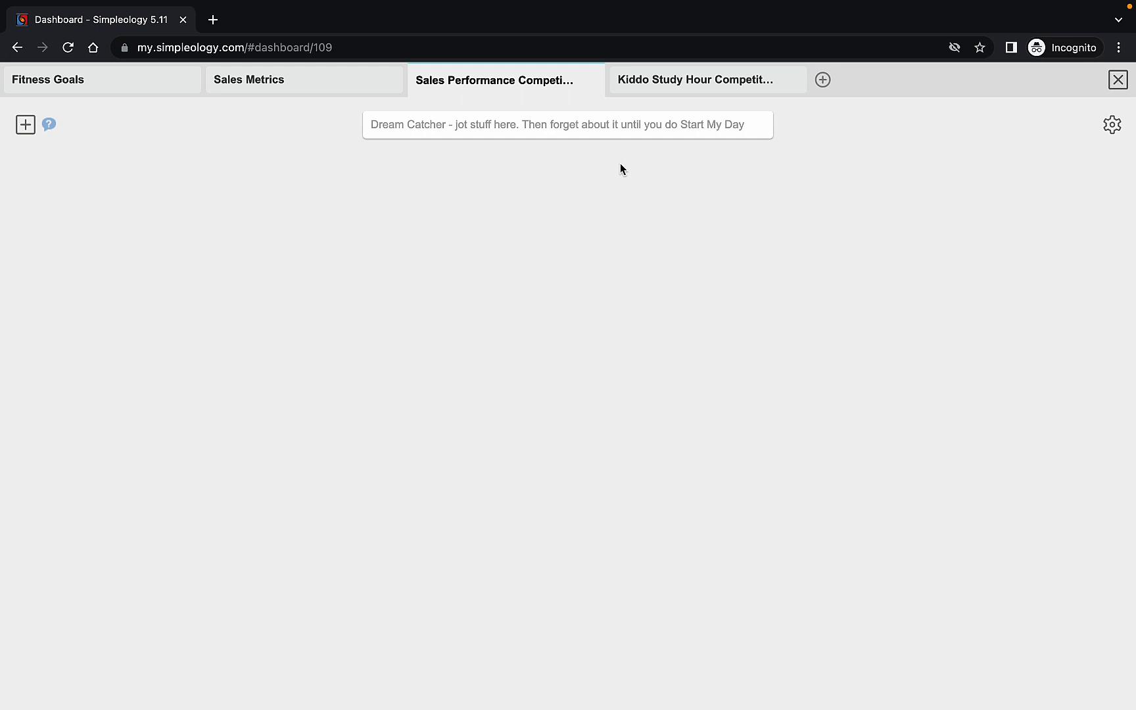
pyautogui.moveTo(265, 124)
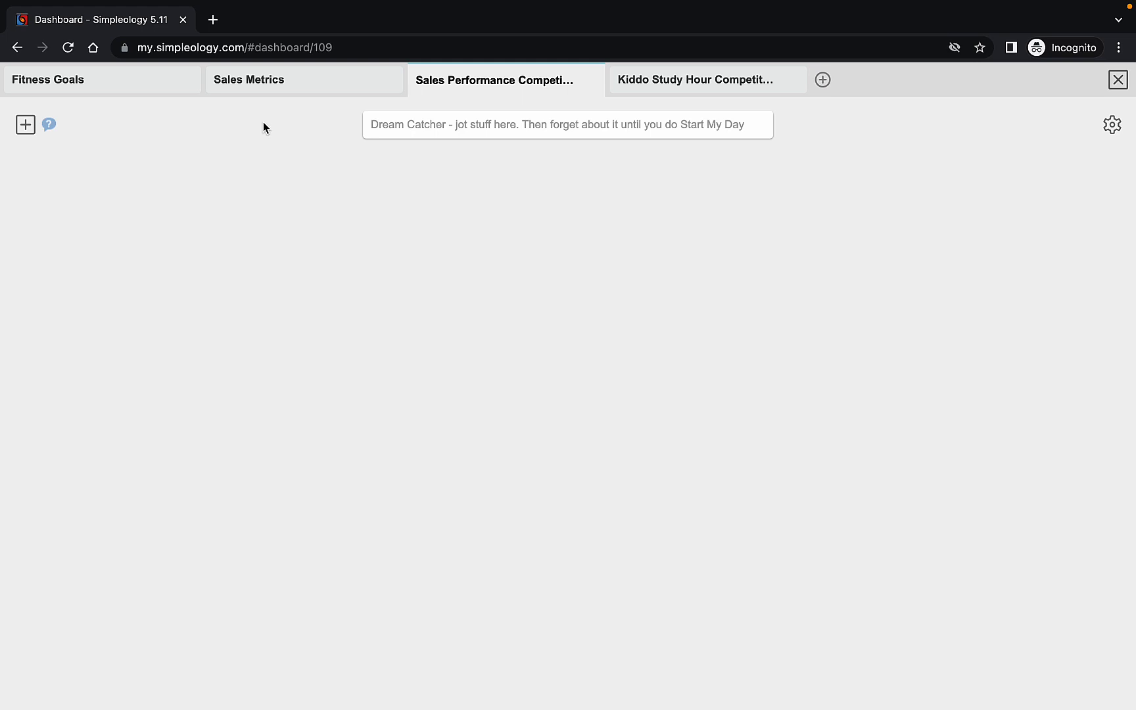
pyautogui.moveTo(251, 136)
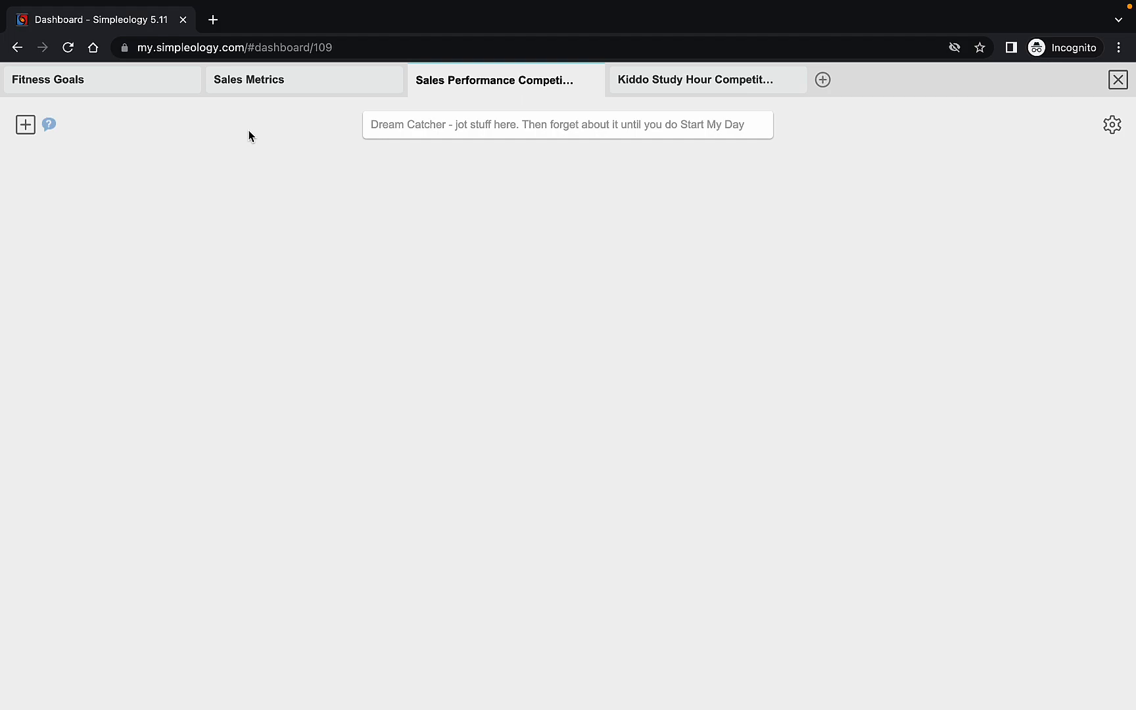